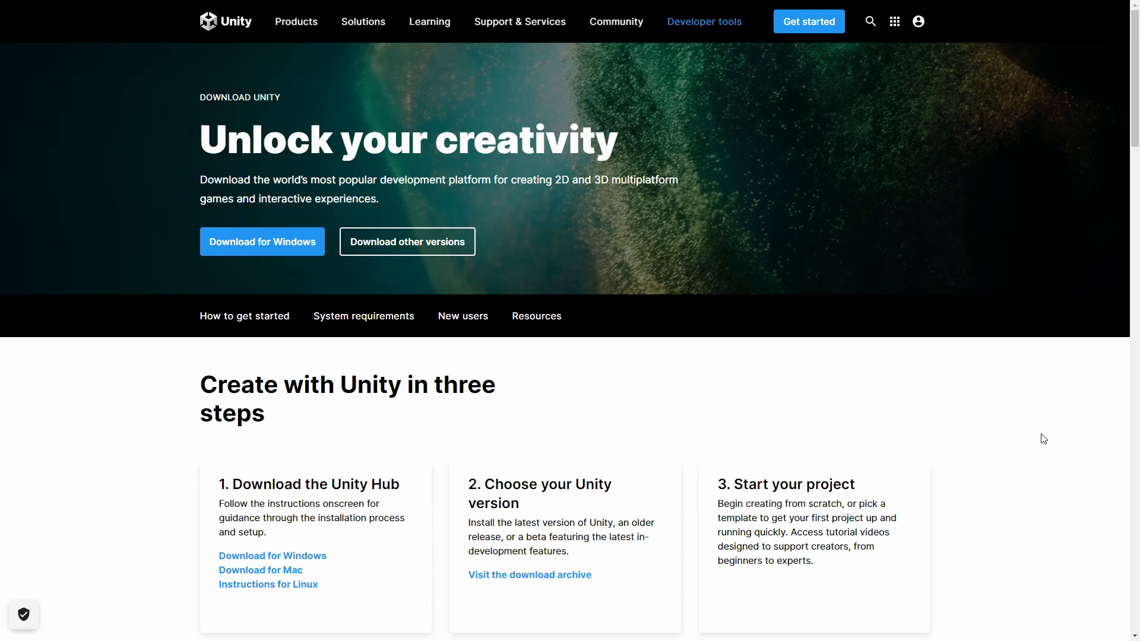
mouse_move(274, 254)
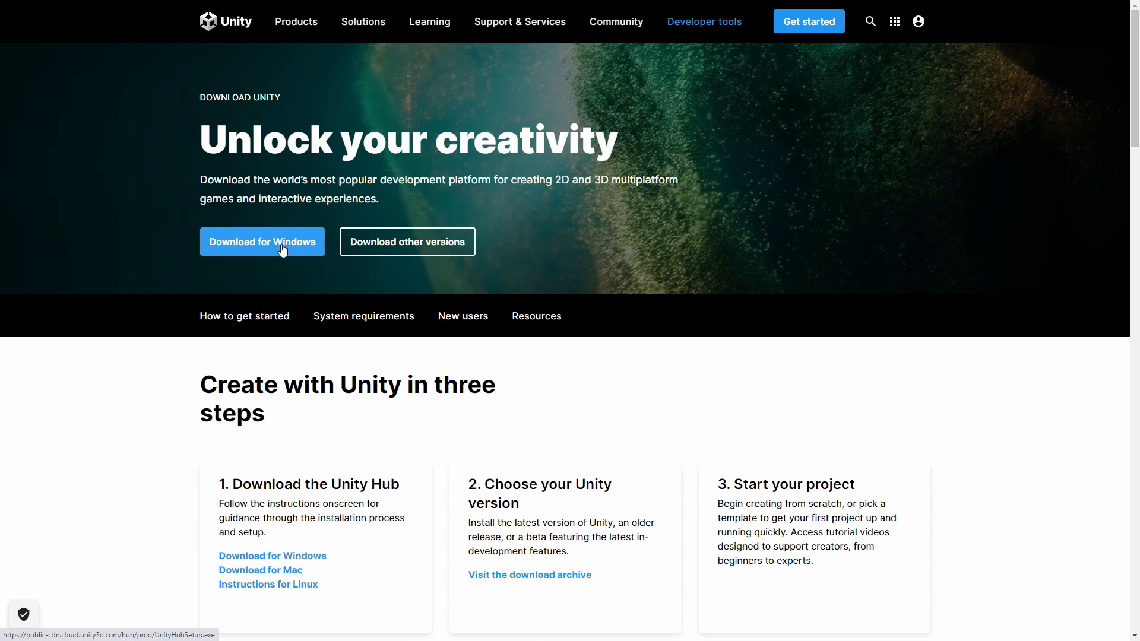
mouse_move(334, 286)
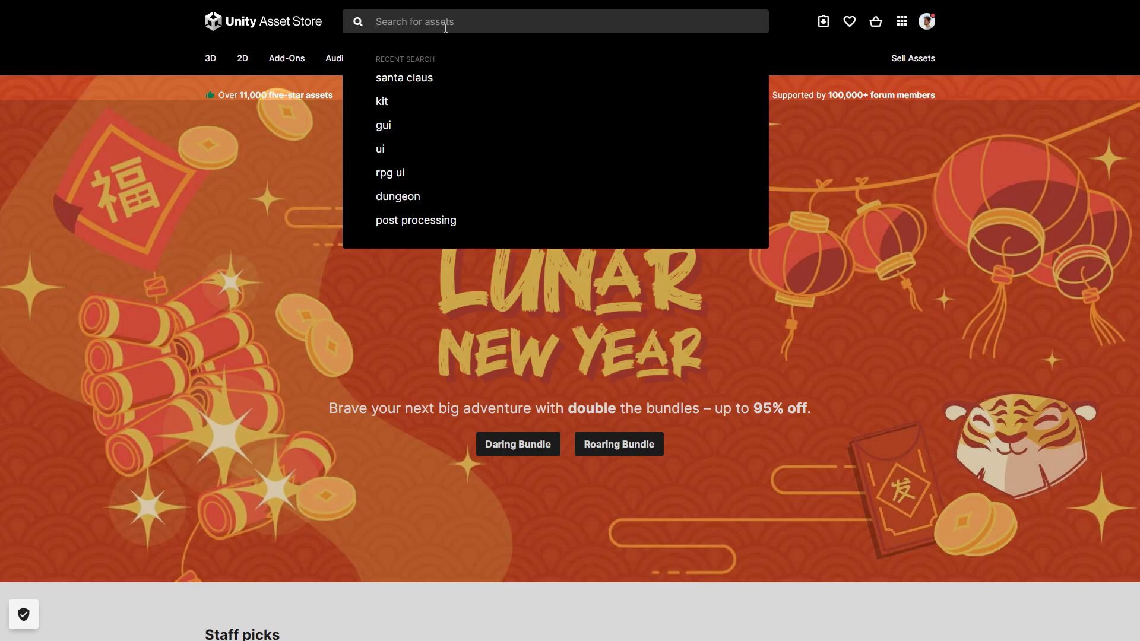
- Find the free Santa Claus Is Coming to Town asset, add it to My Assets, accept the EULA and open it in Unity
text(santa claus)
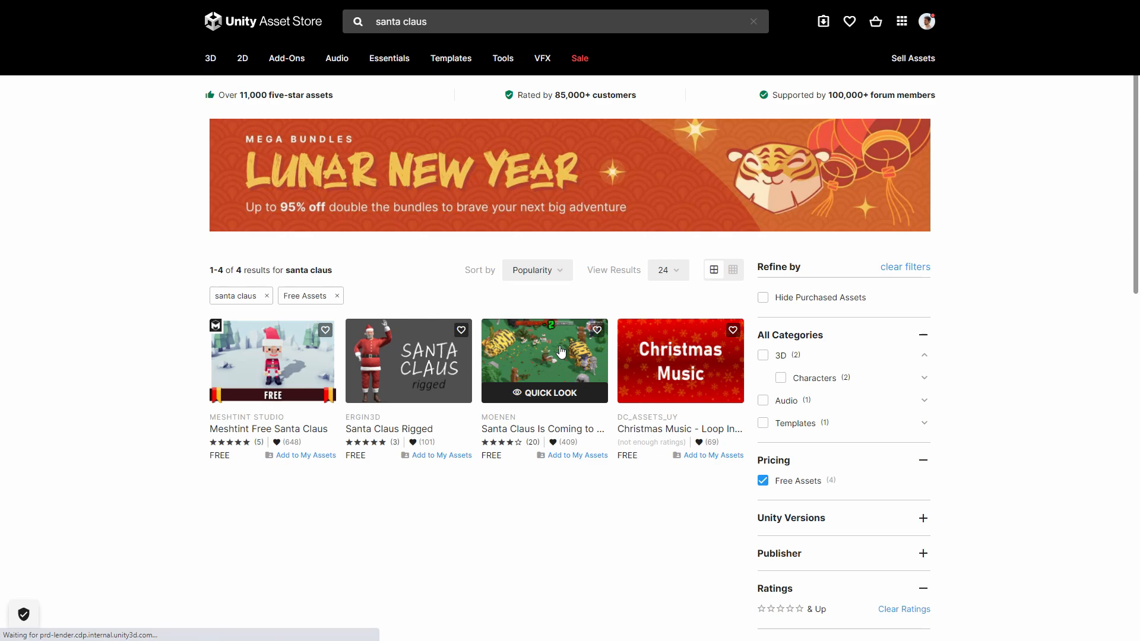
click(544, 360)
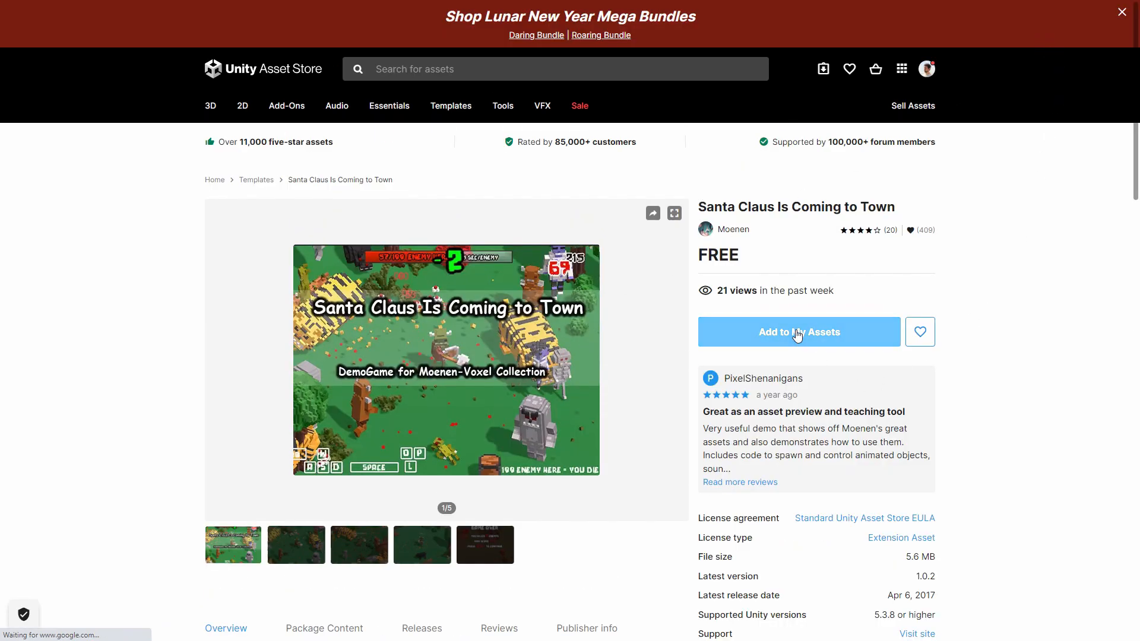
click(797, 331)
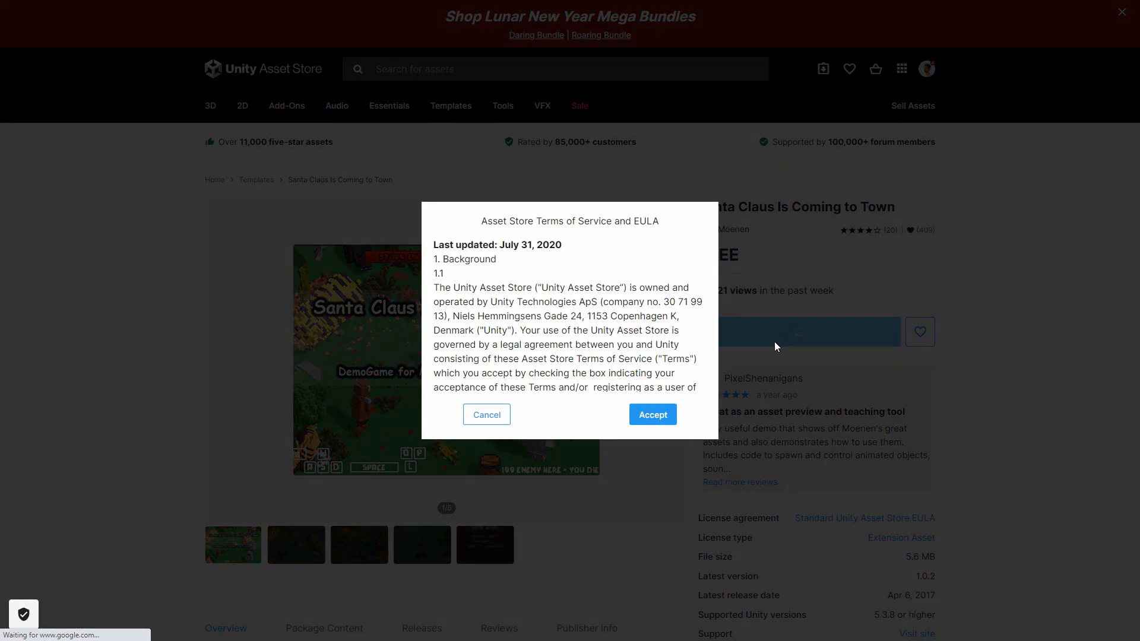
click(652, 414)
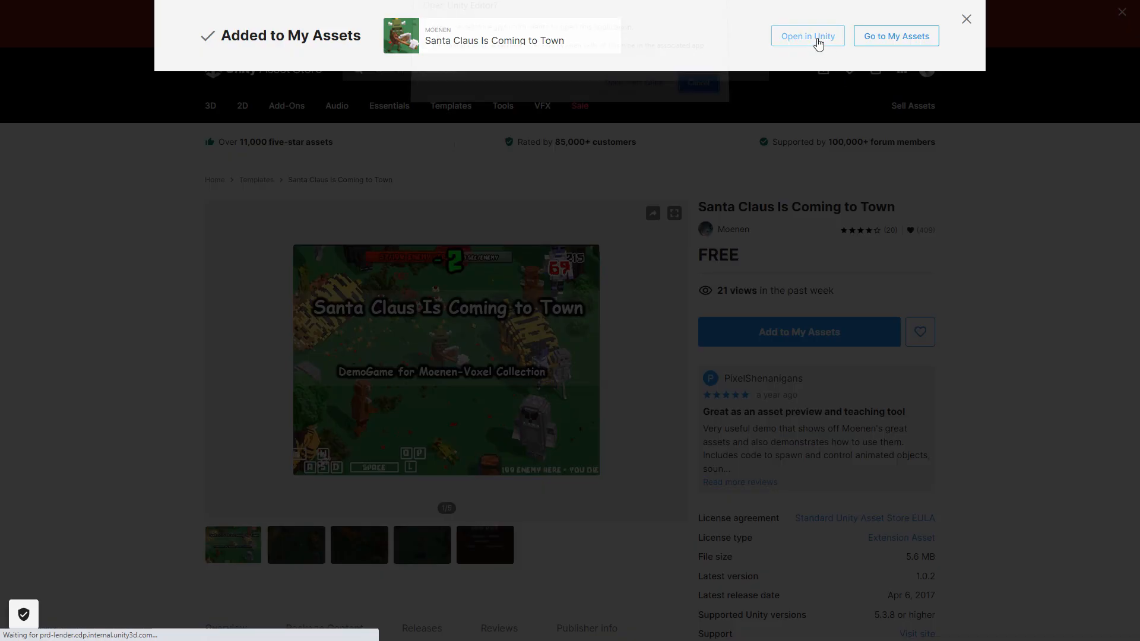
click(807, 36)
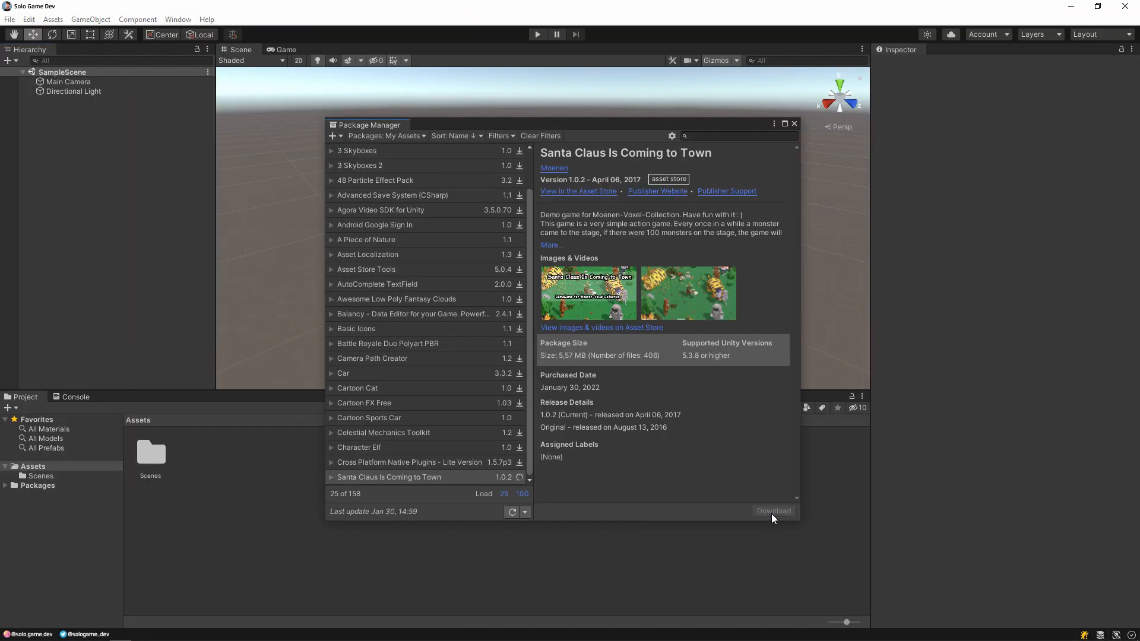
- Download the Santa Claus Is Coming to Town package and import it into the project
click(772, 511)
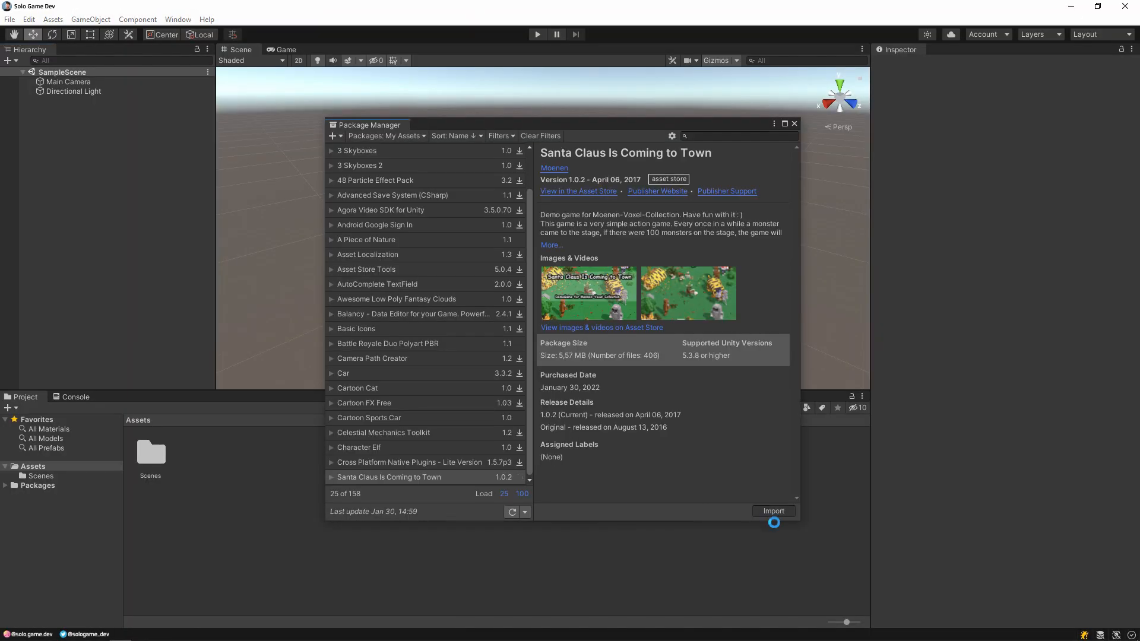
click(773, 511)
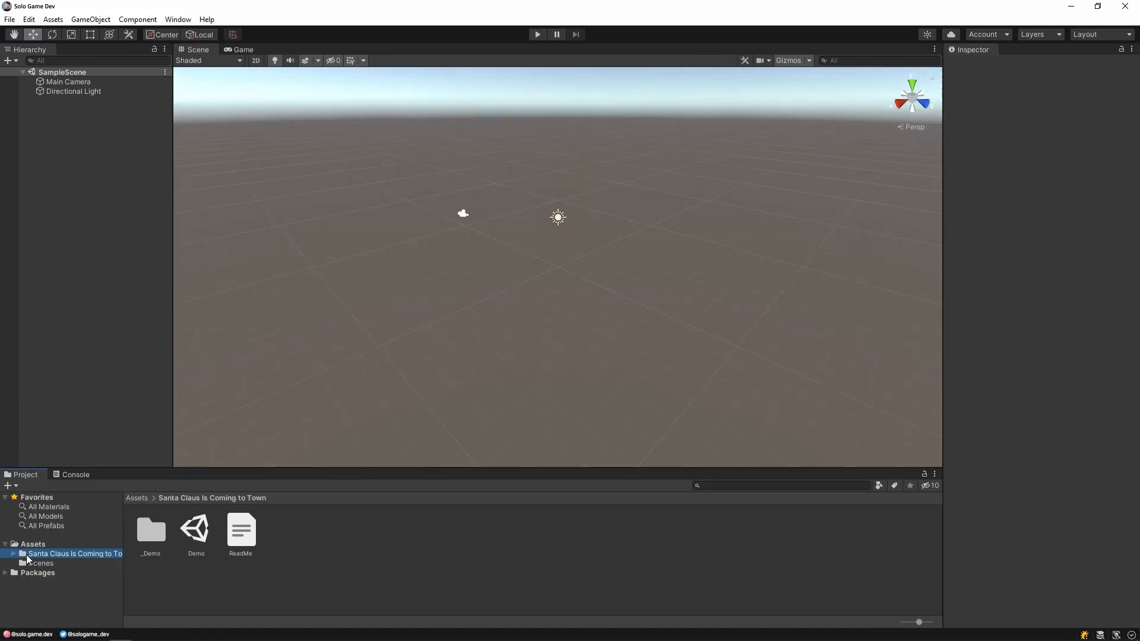
- Open the package's Demo scene and play-test it once
double_click(195, 528)
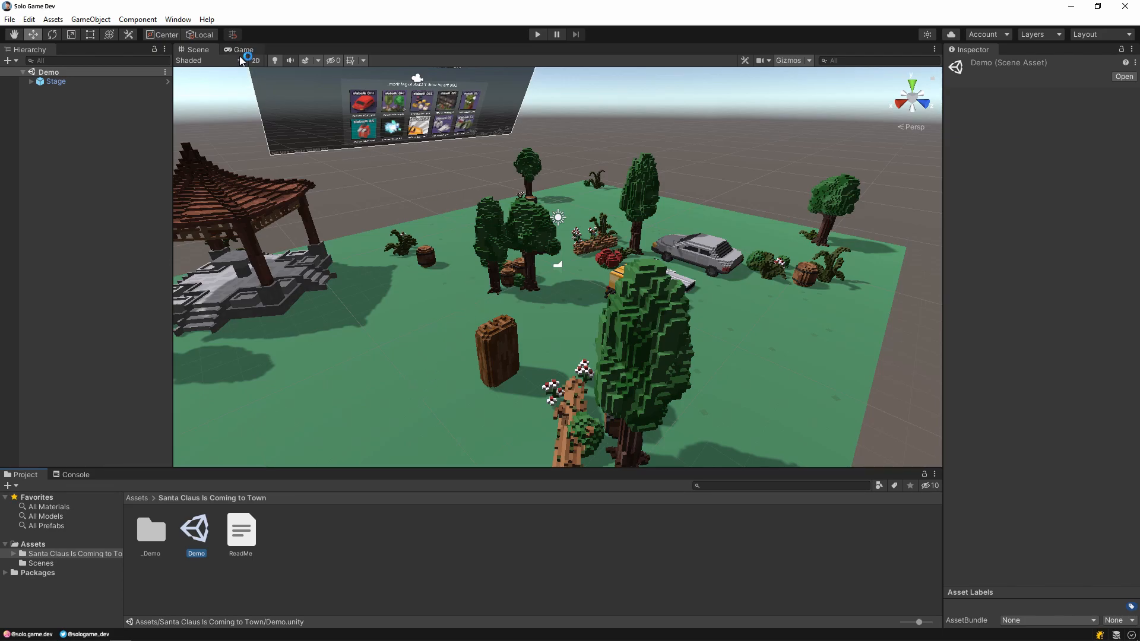
click(241, 50)
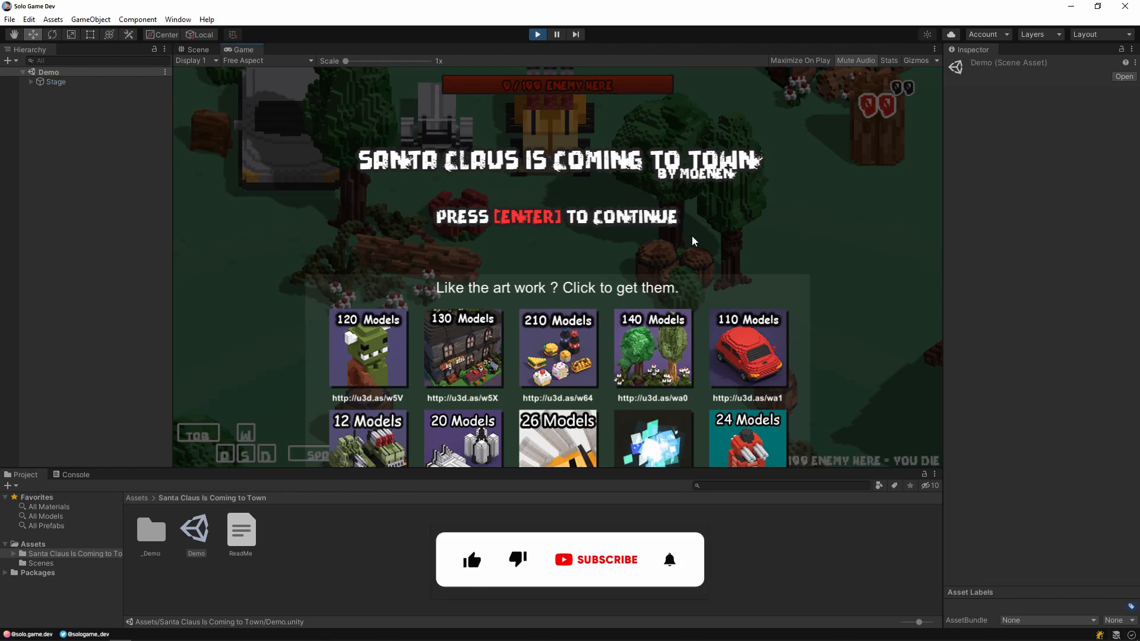
key(enter)
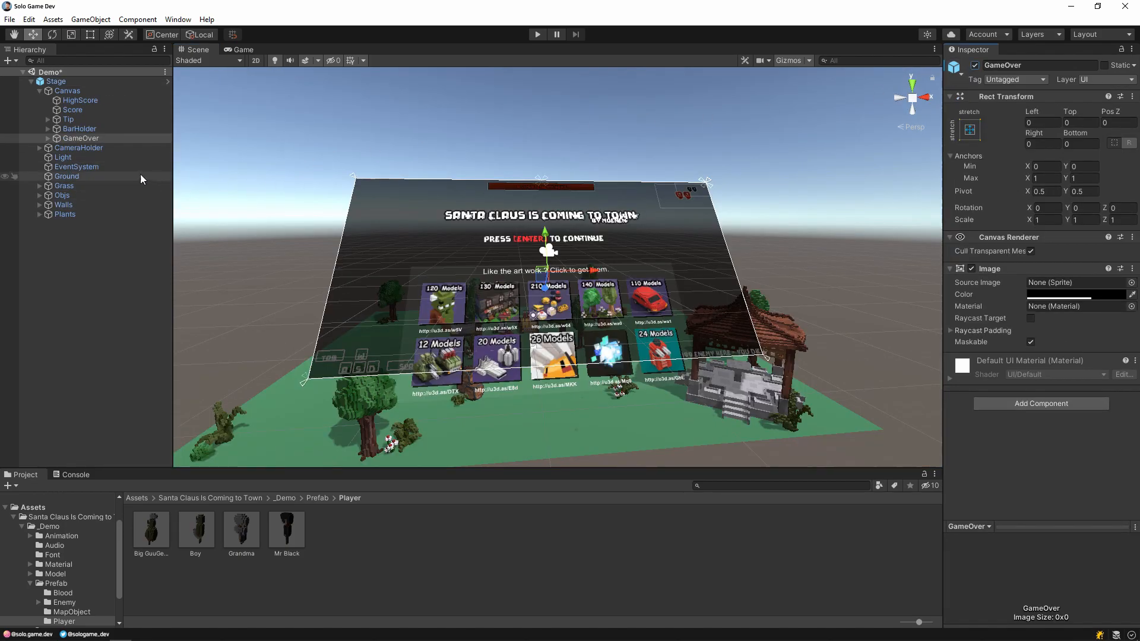
- Select the artwork ad panel inside the GameOver screen so it can be hidden
click(56, 138)
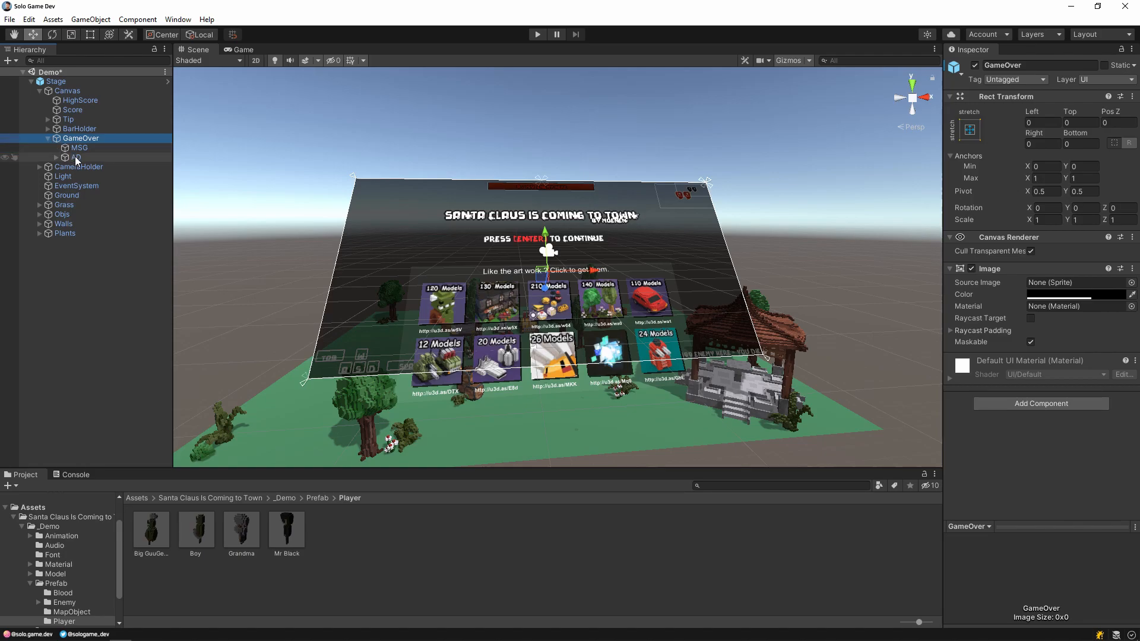
click(76, 156)
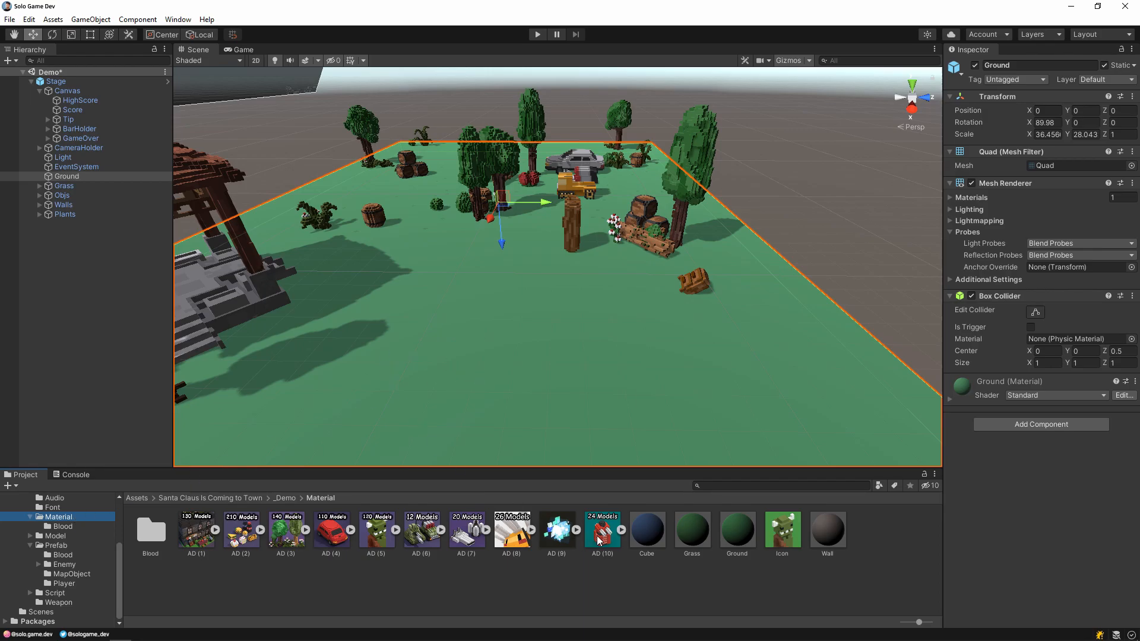
- Create an orange Ground 2 material and assign it to the Ground object
right_click(601, 530)
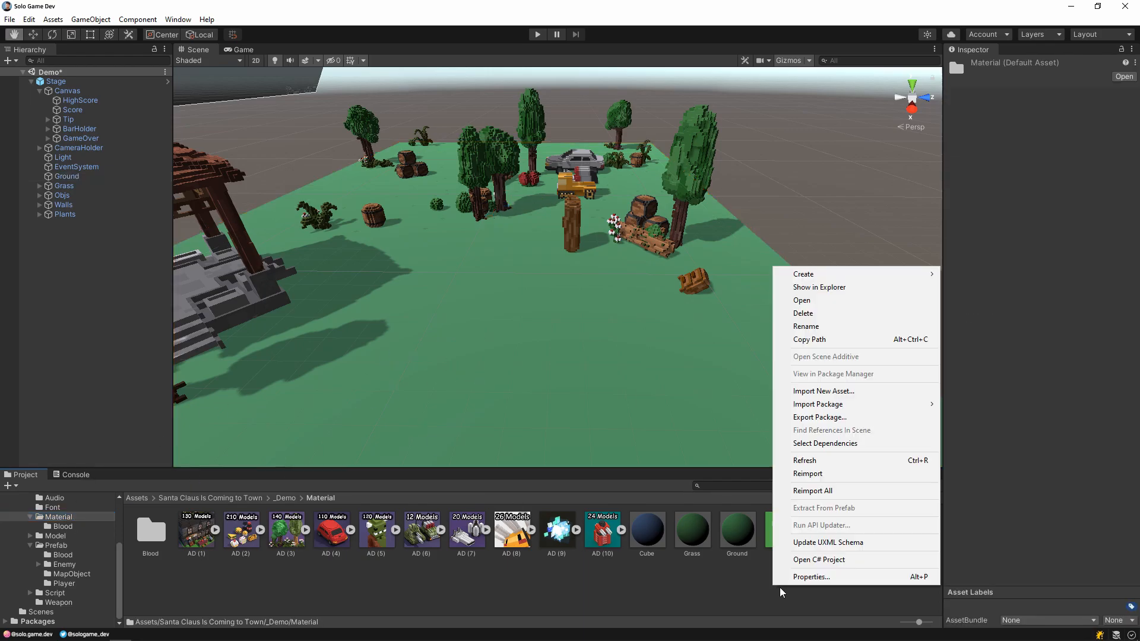
mouse_move(802, 275)
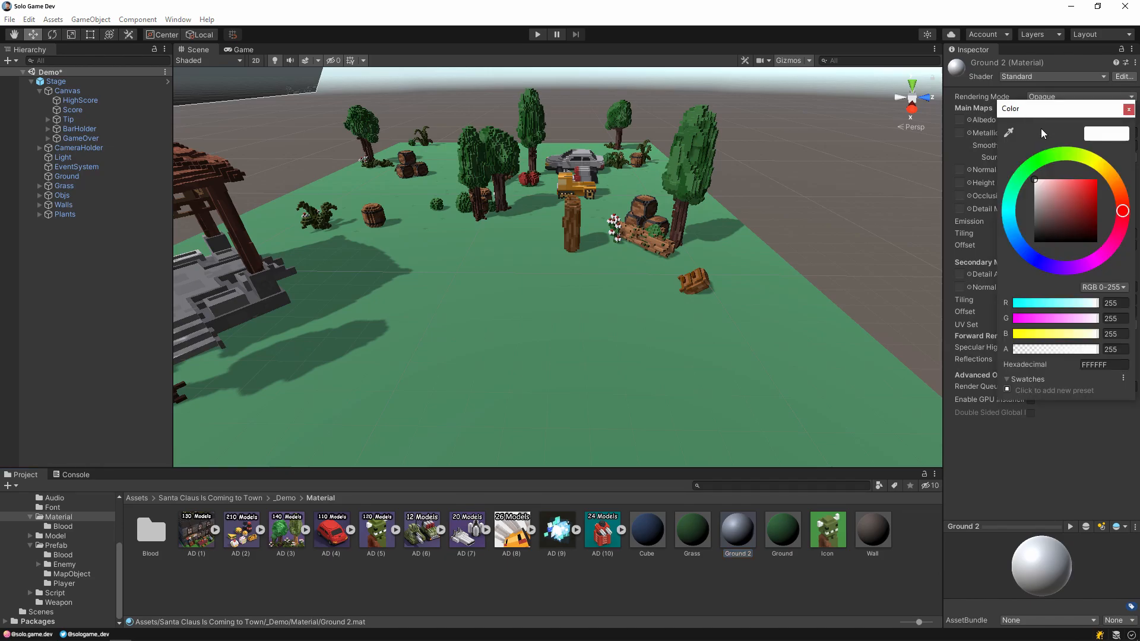
click(1097, 199)
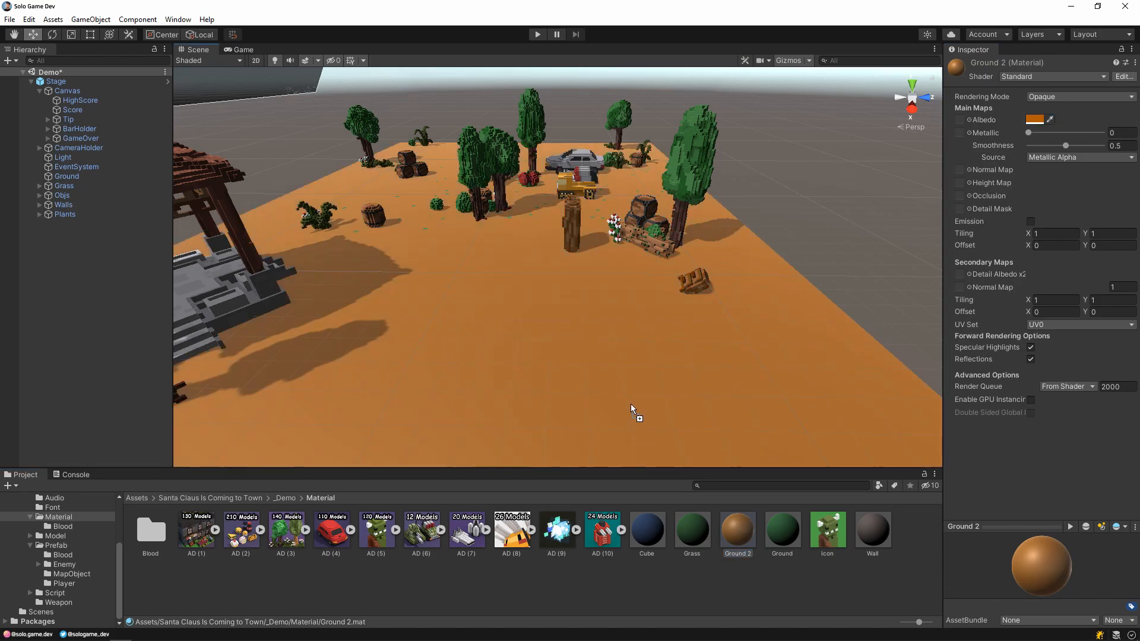
mouse_move(691, 537)
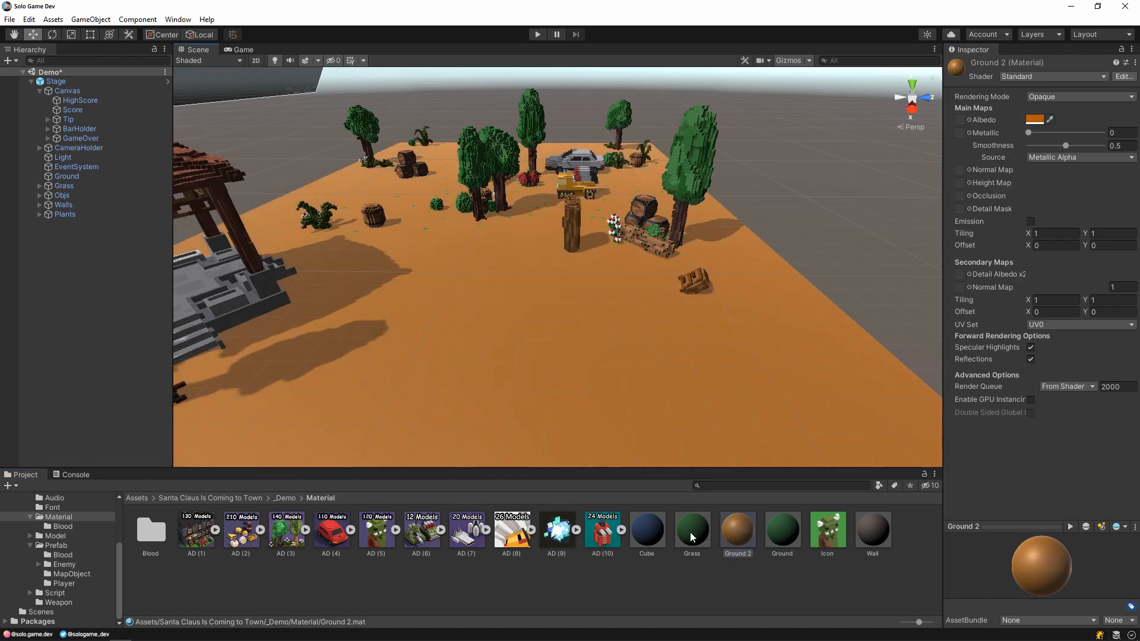
click(66, 176)
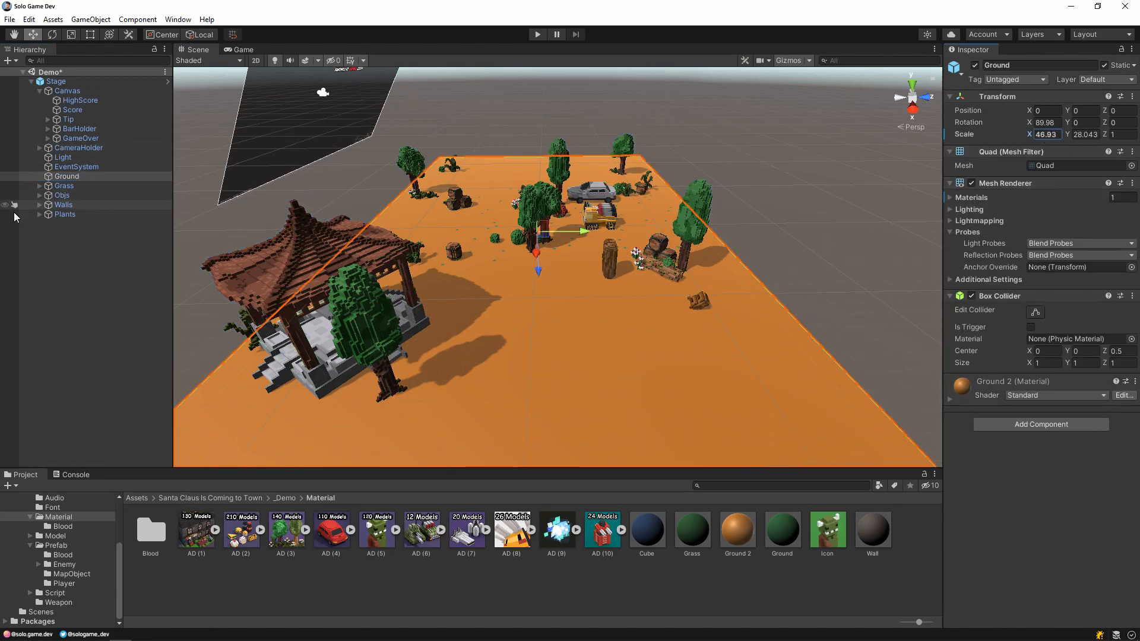
- Scale the Ground plane up to 70 by 70
text(61)
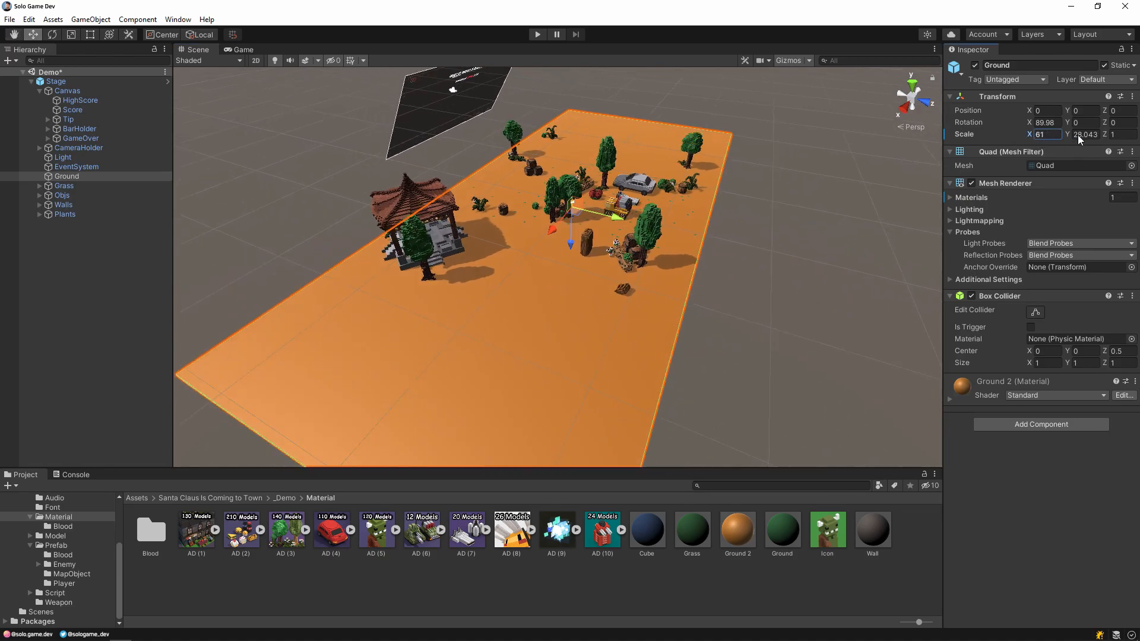
text(70)
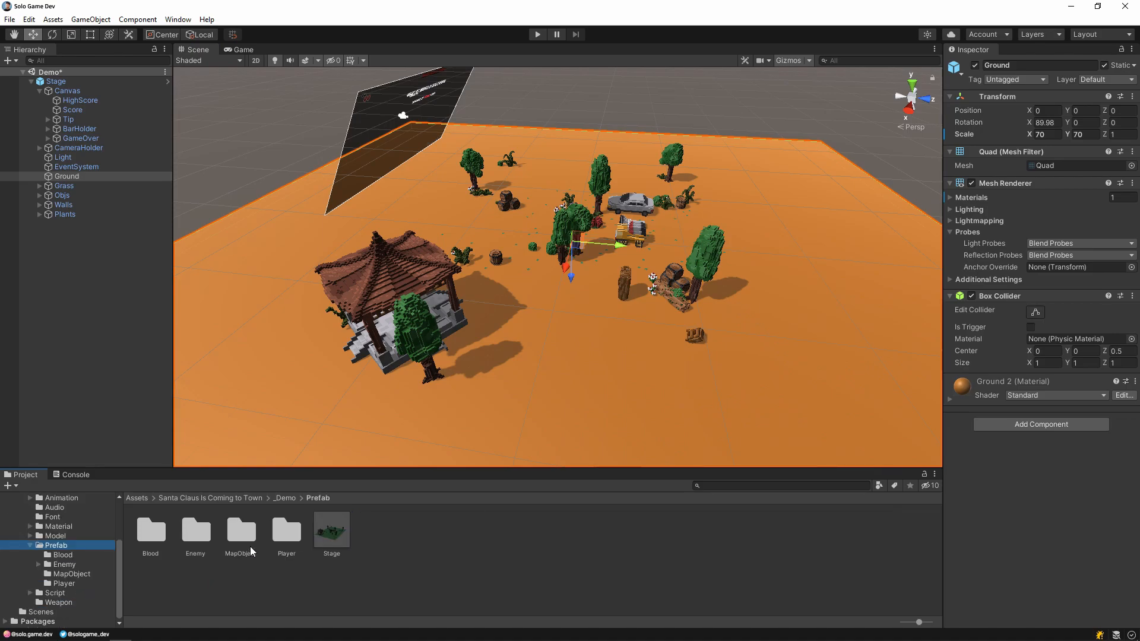
- Place MapObject prefabs such as a gazebo onto the enlarged ground and play-test the scene
double_click(241, 529)
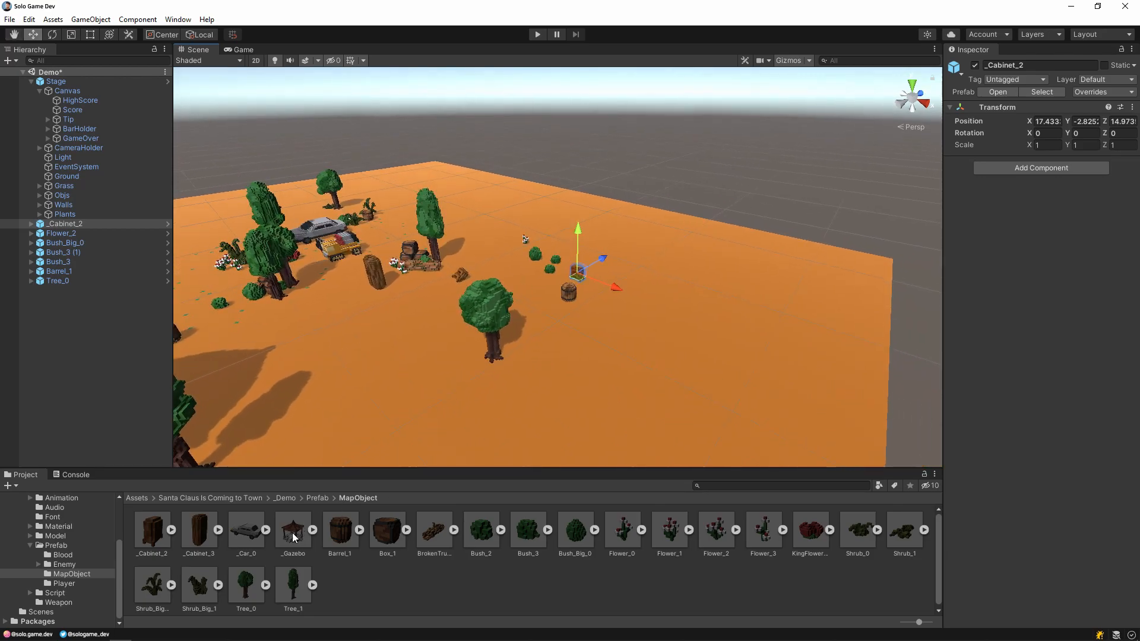
drag(294, 530, 661, 203)
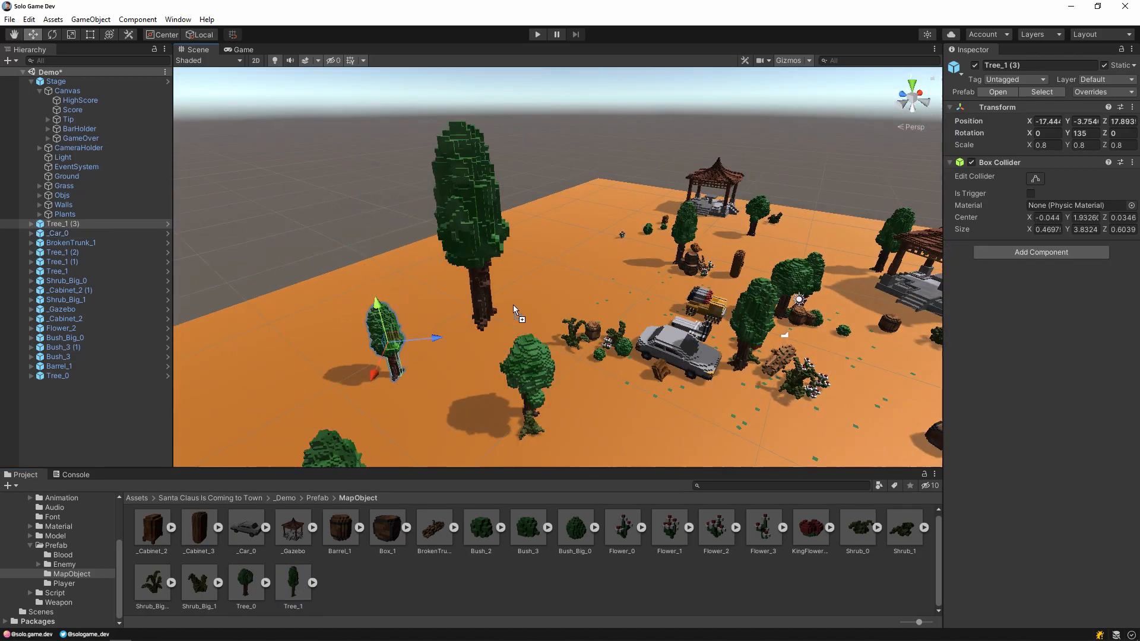
click(537, 35)
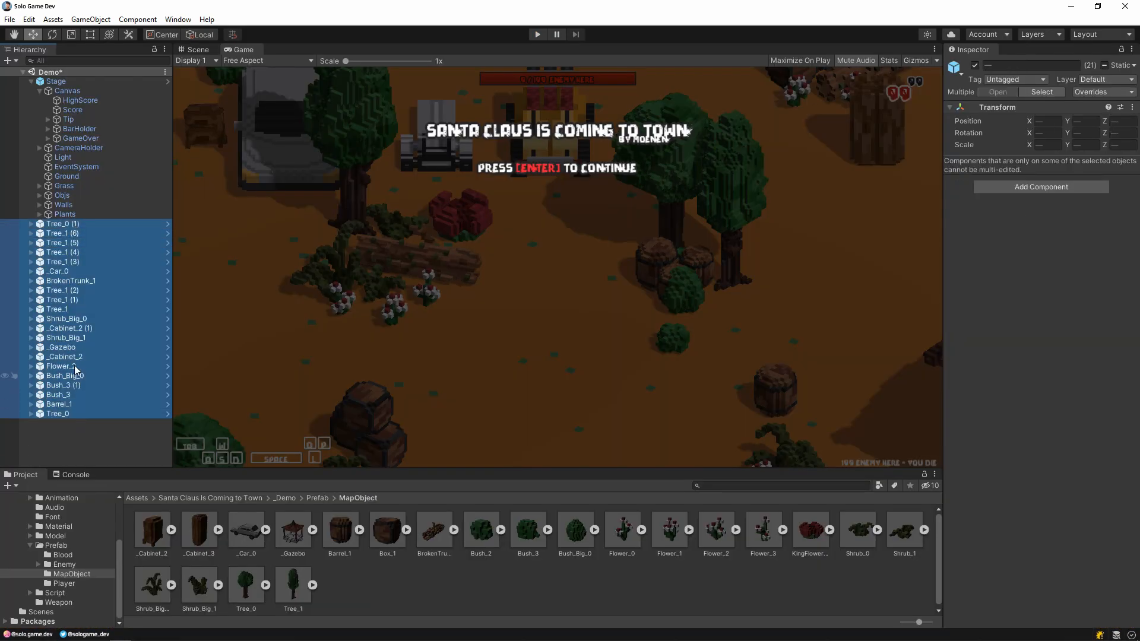
- Set the Stage's Dead End enemy limit to 10 and run the game to check the counter
click(40, 214)
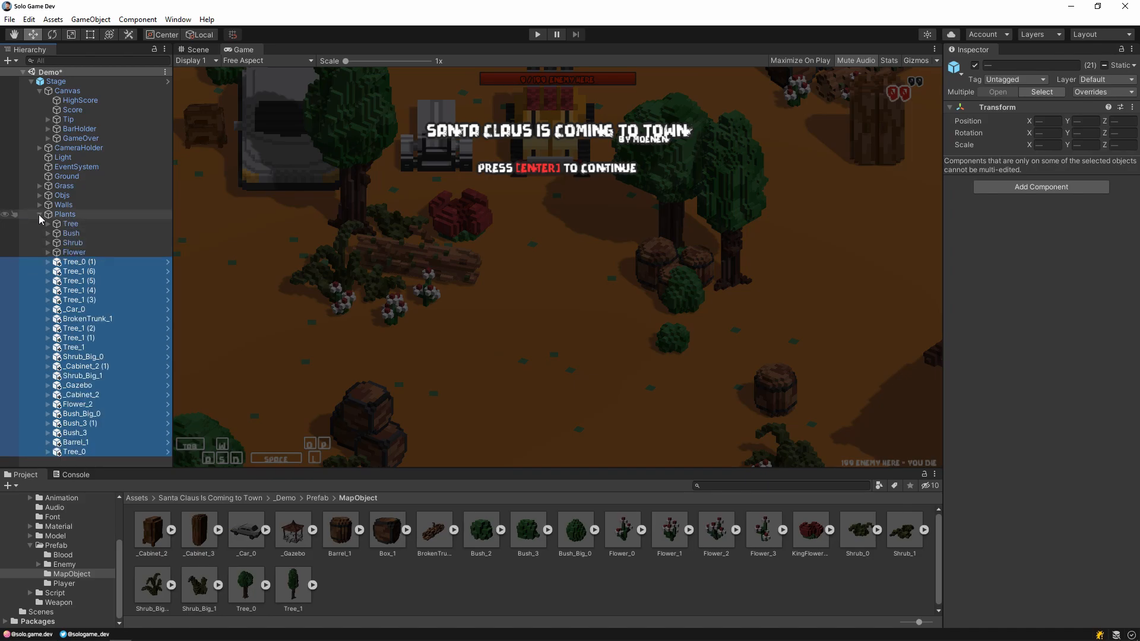
click(55, 81)
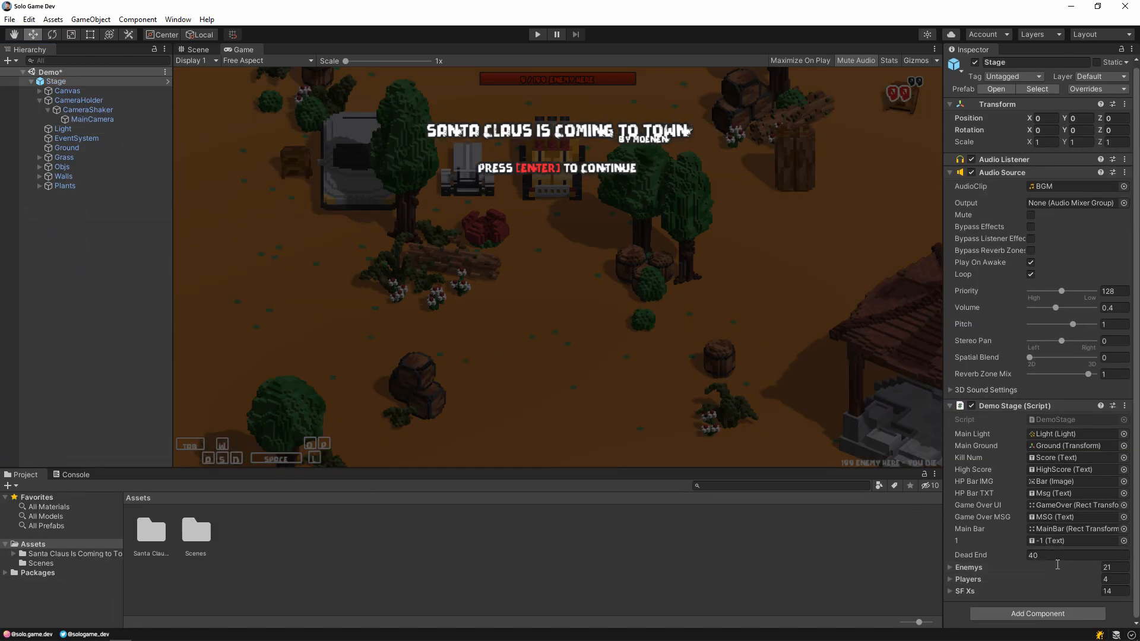
click(1075, 555)
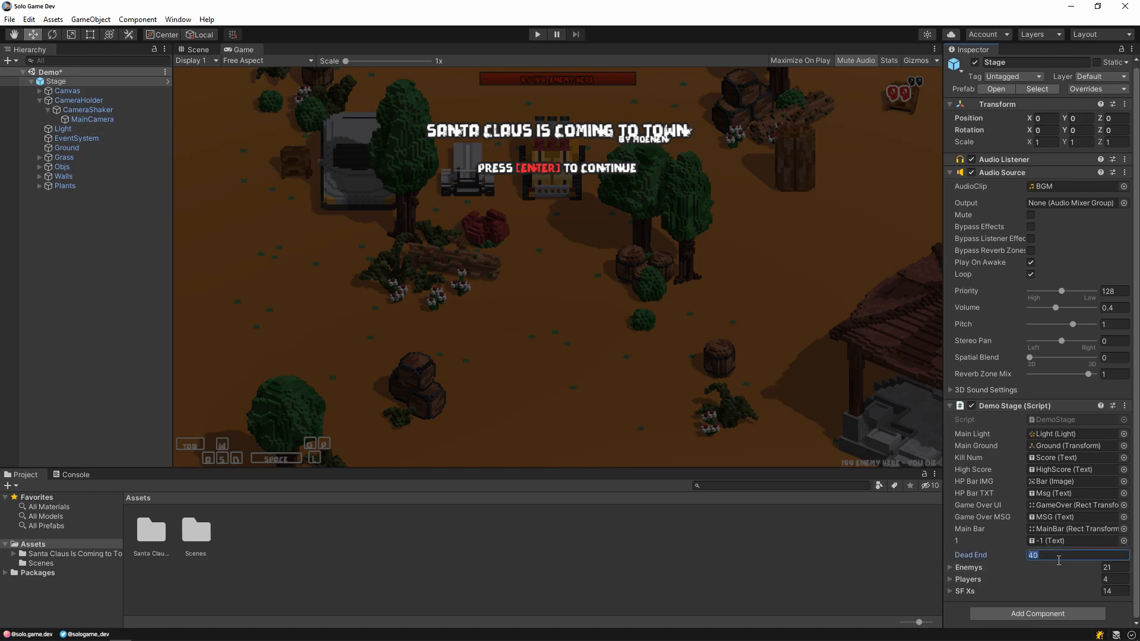
text(10)
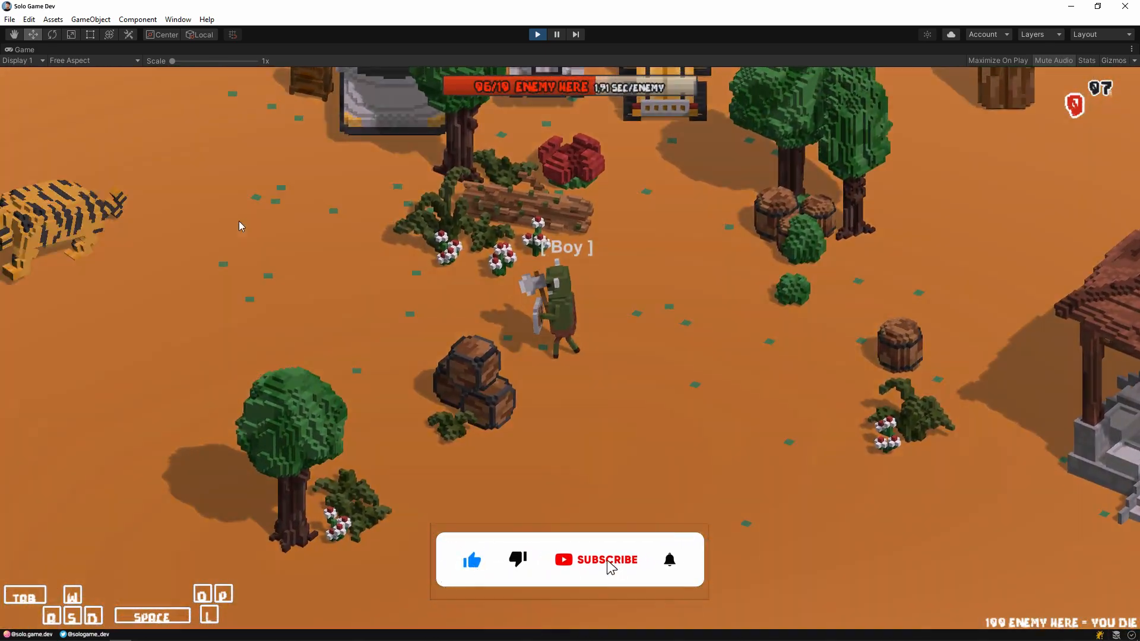
click(606, 560)
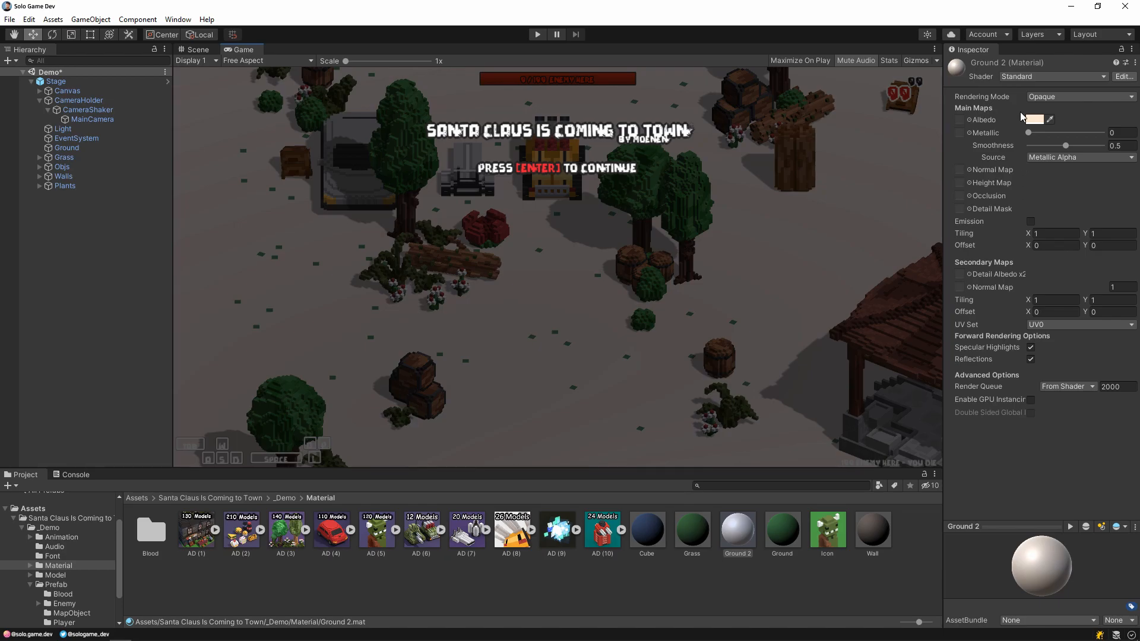
- Recolour the Ground 2 material's Albedo to bright green
click(1034, 119)
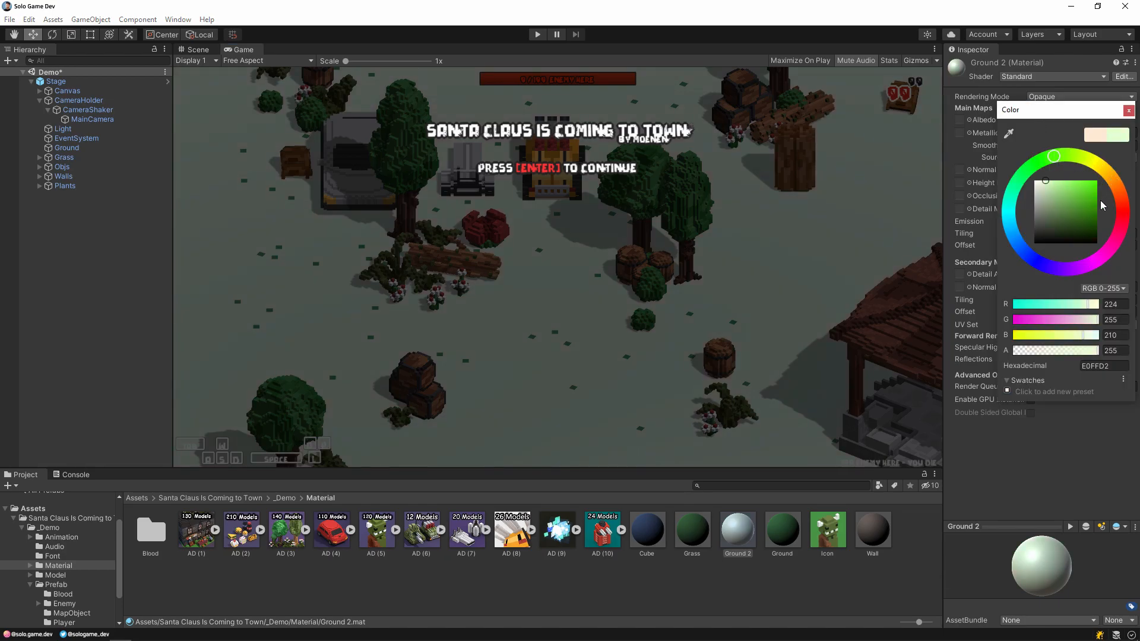
click(1090, 205)
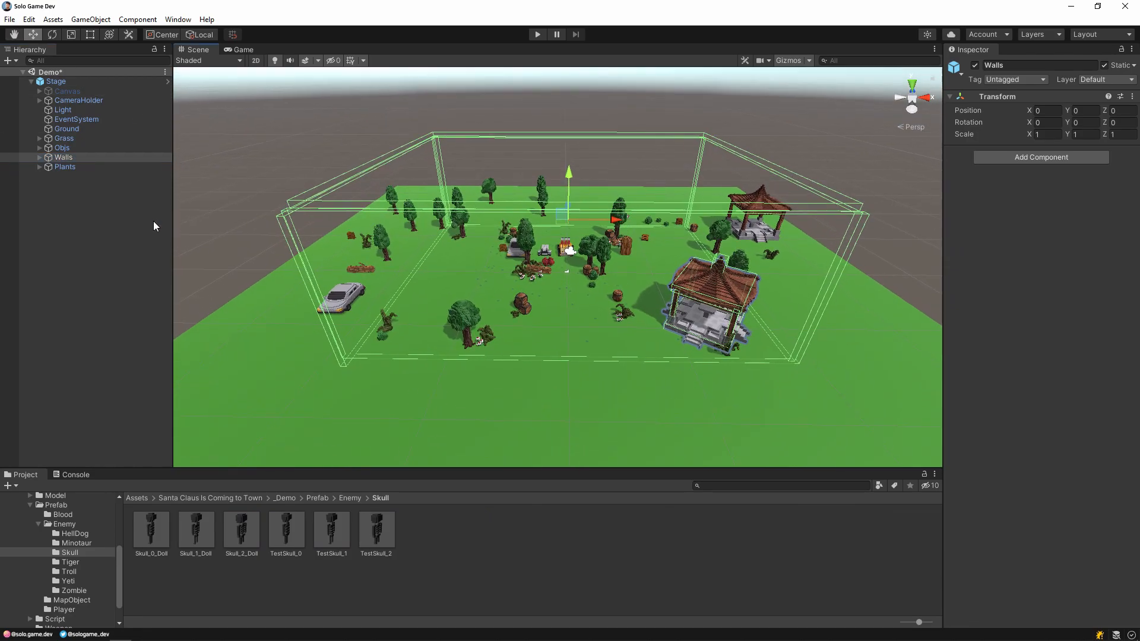
- Expand the Walls group and ready the Rotate Tool on a Wall_1 piece
click(73, 166)
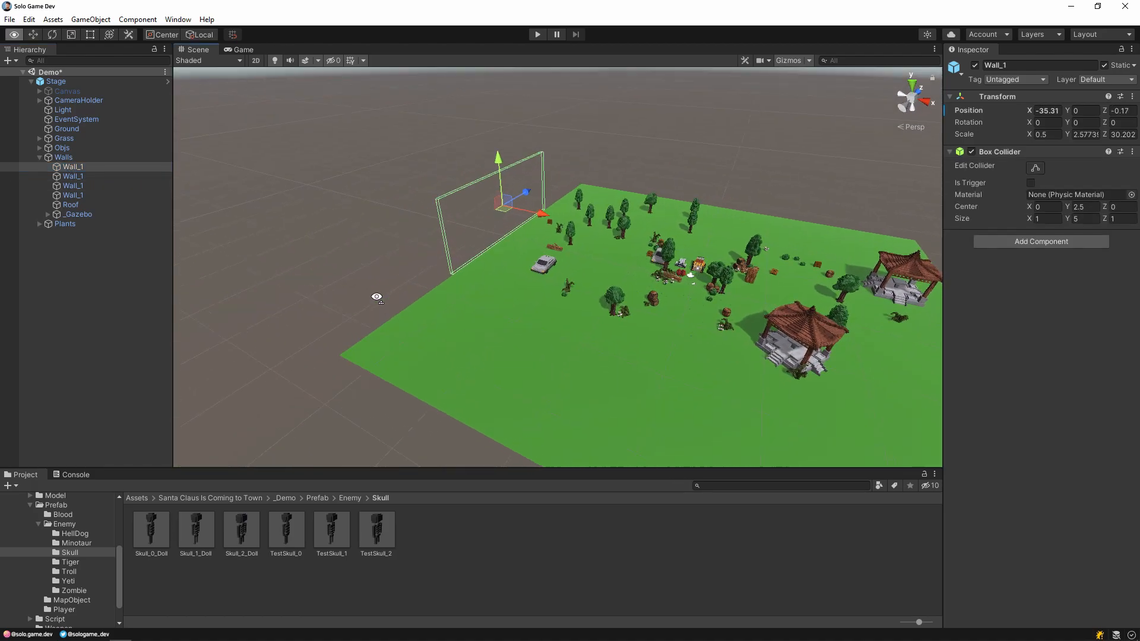
click(51, 35)
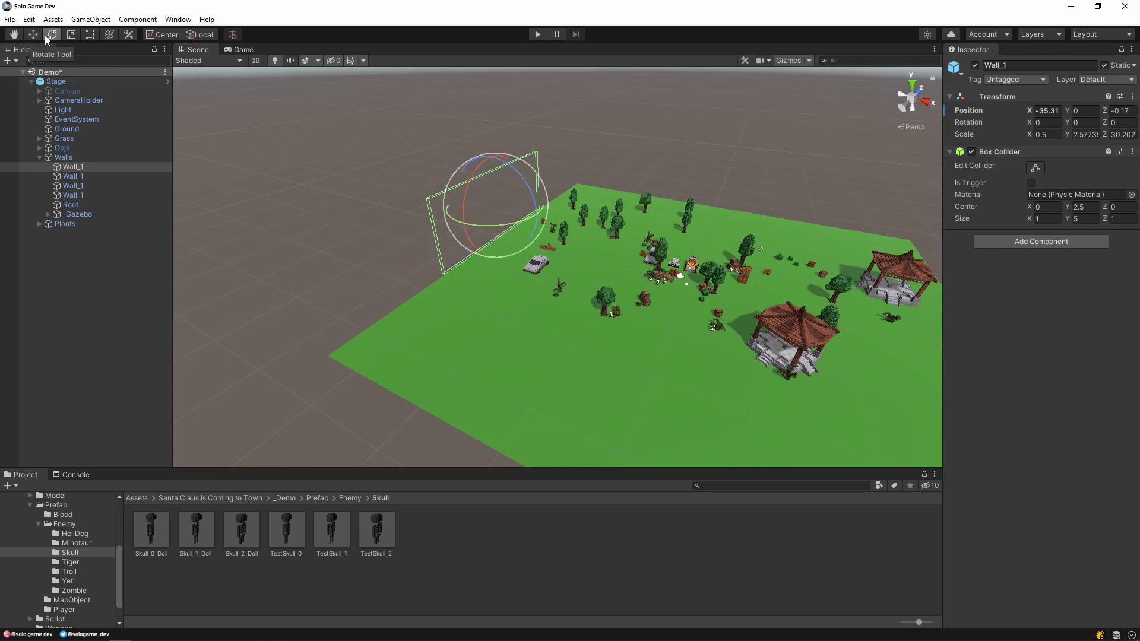